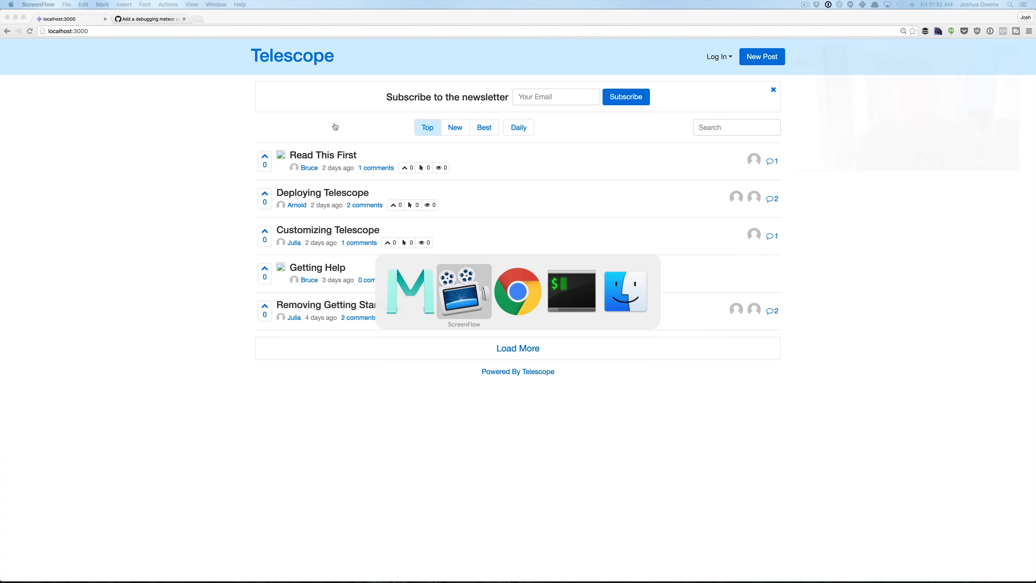
# - Inspect the Telescope page and bring up DevTools' Sources view of routes.jsx
pyautogui.click(571, 291)
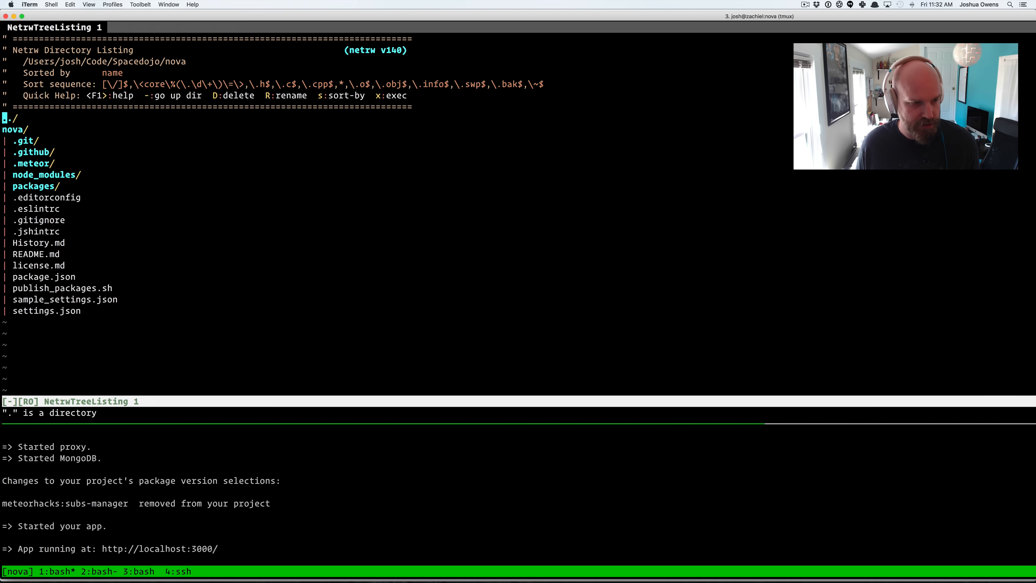
pyautogui.write(':e')
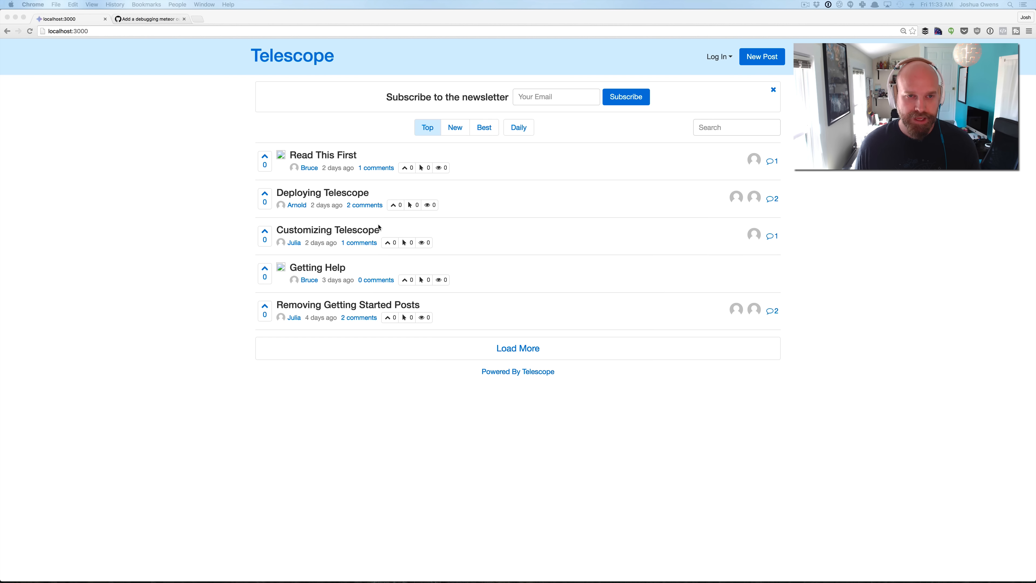
pyautogui.moveTo(204, 121)
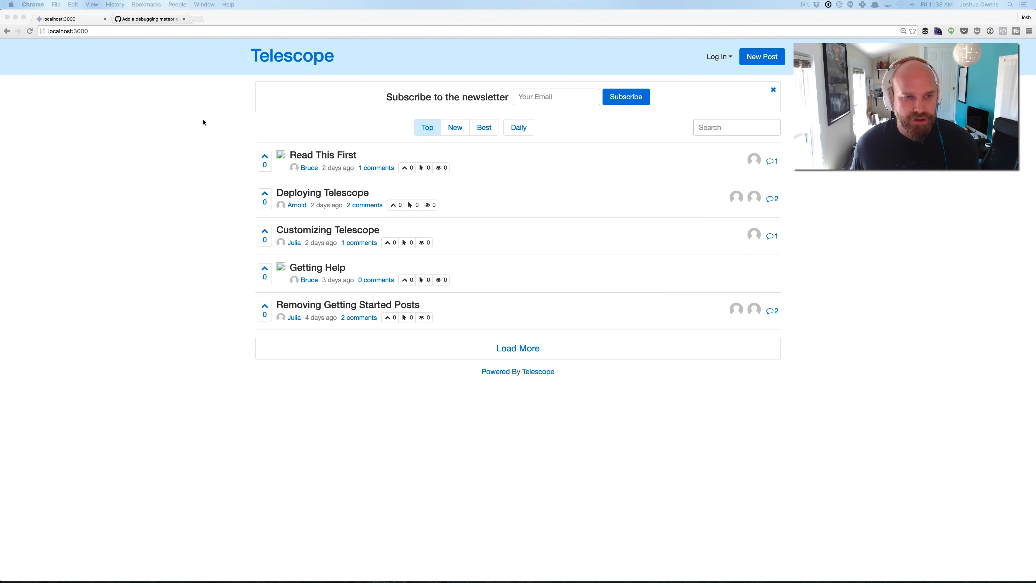
pyautogui.rightClick(204, 121)
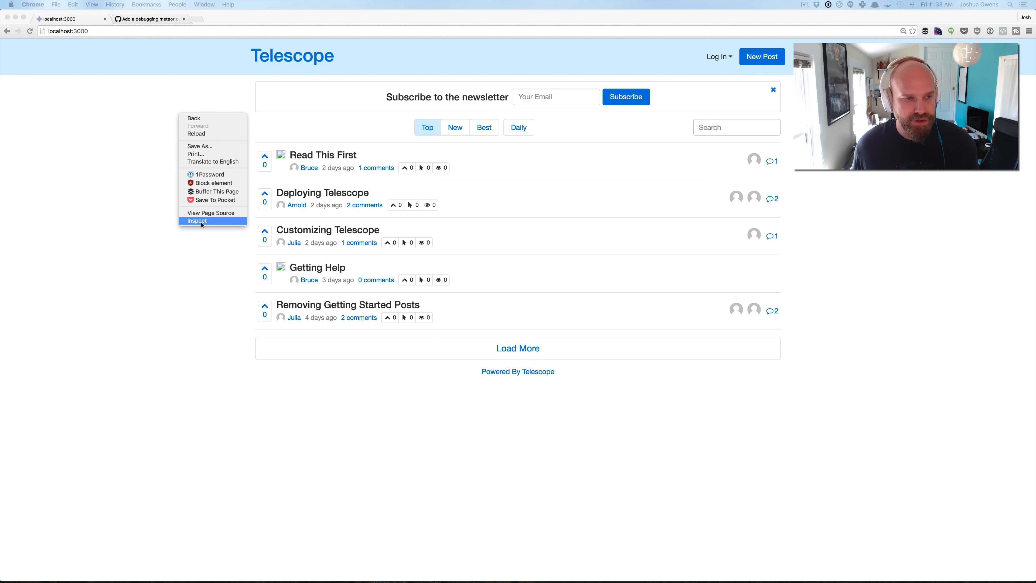
pyautogui.click(197, 221)
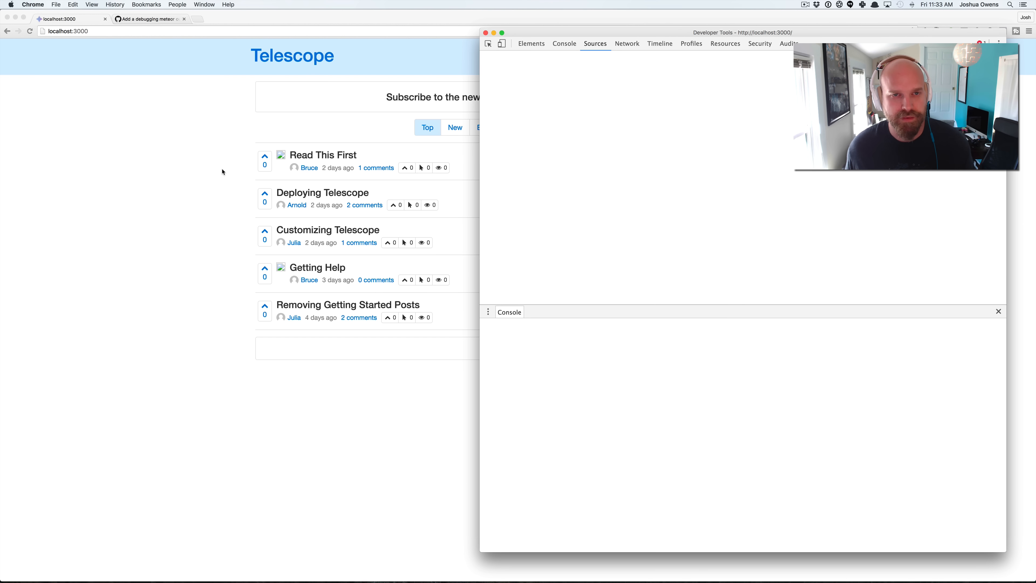
pyautogui.click(530, 44)
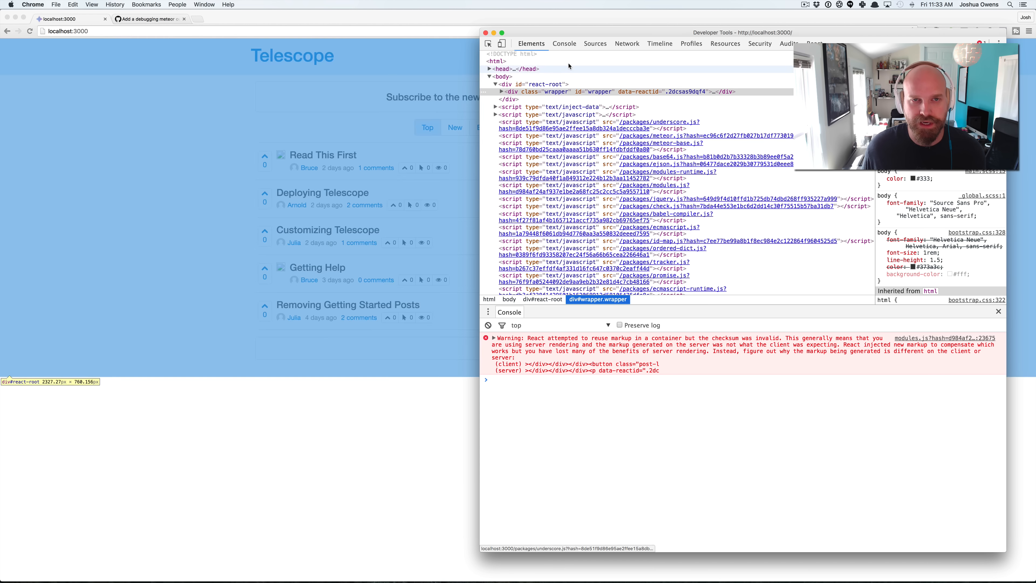
pyautogui.click(595, 44)
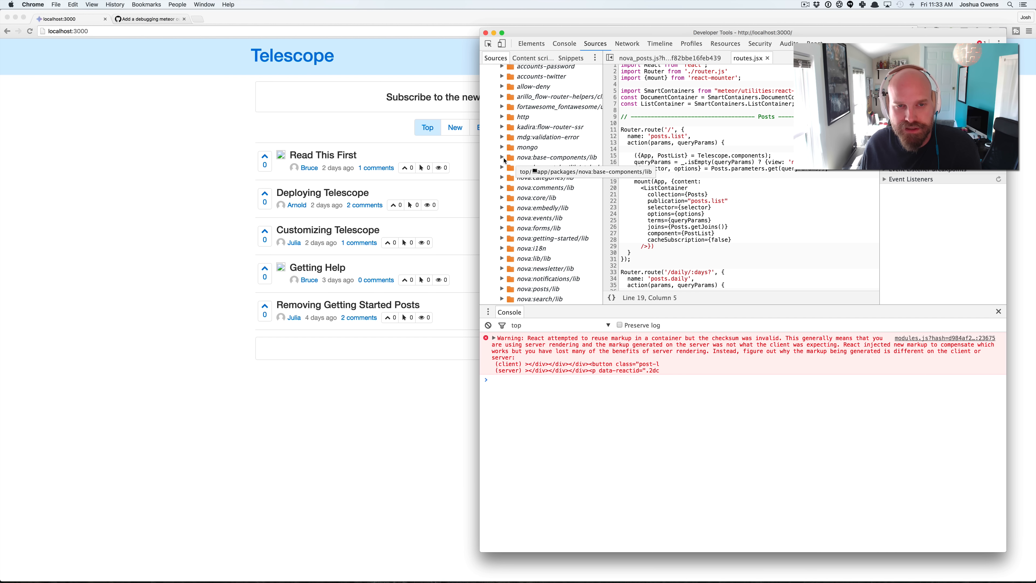
# - Open routes.jsx from the nova:base-components/lib package folder
pyautogui.click(503, 157)
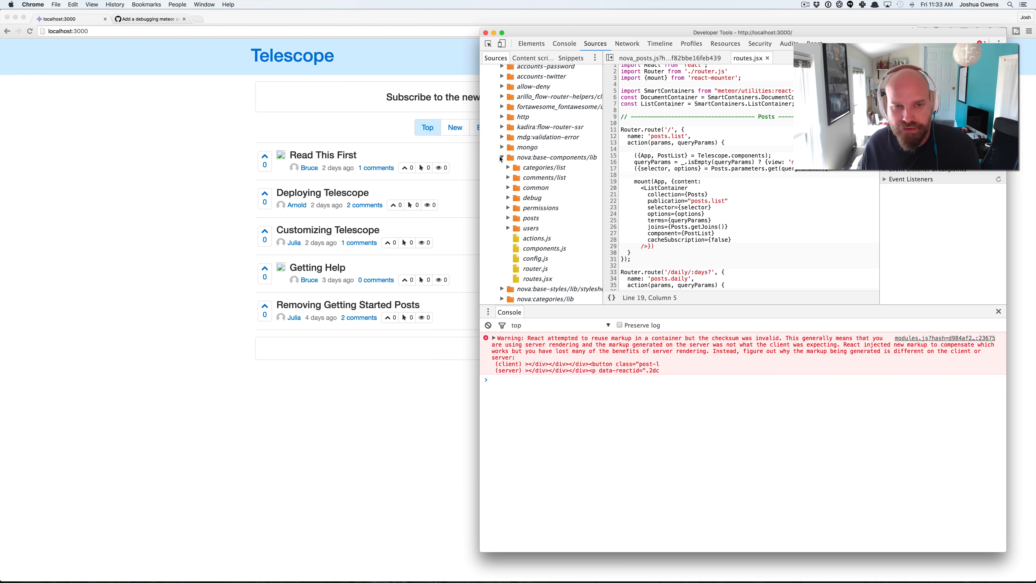
pyautogui.click(536, 279)
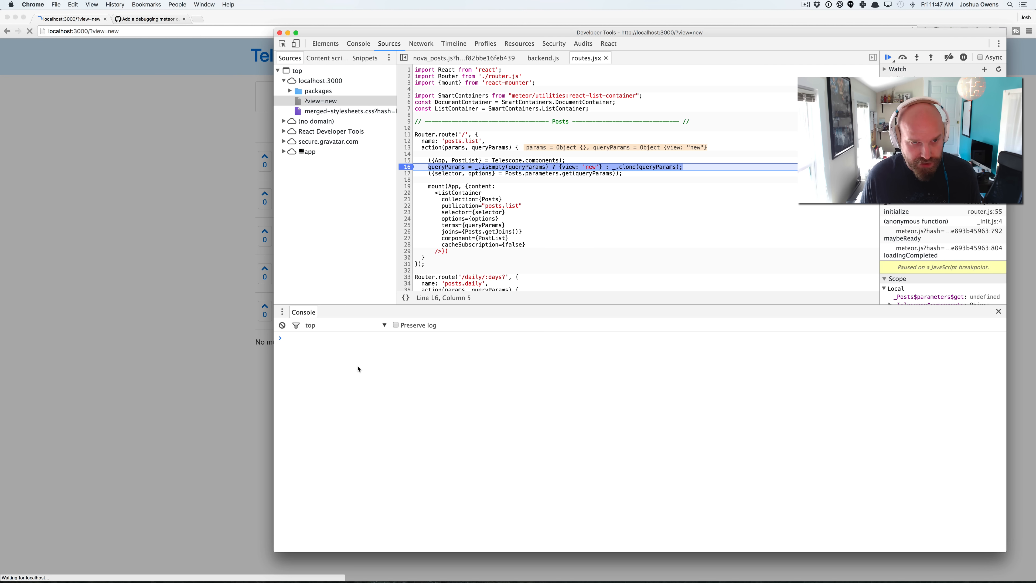
# - Evaluate queryParams in the console while paused, showing {view: "new"}
pyautogui.write('queryParams')
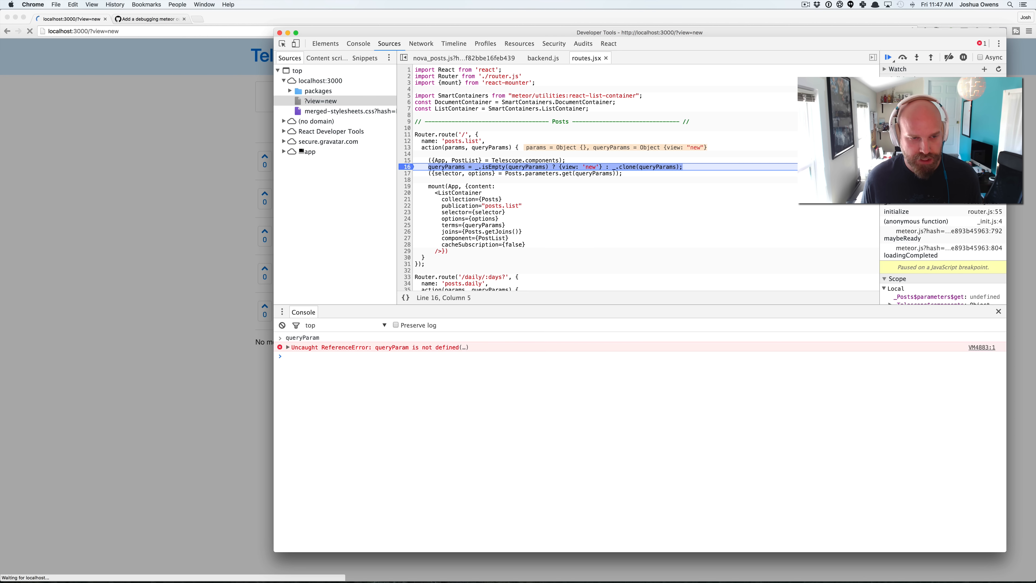
pyautogui.write('queryParams')
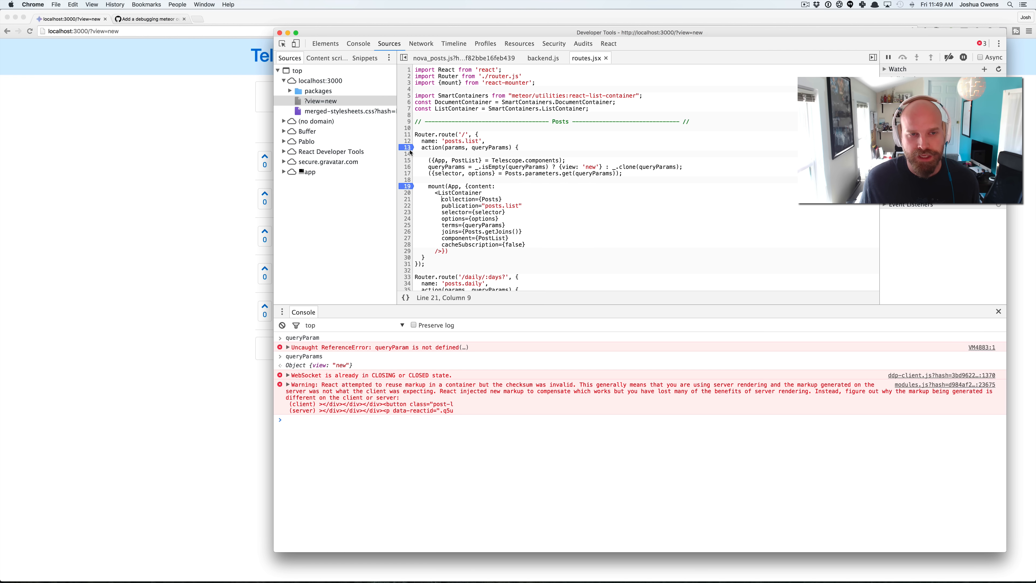
# - Switch to vim in iTerm with routes.jsx open for editing
pyautogui.press('cmd+tab')
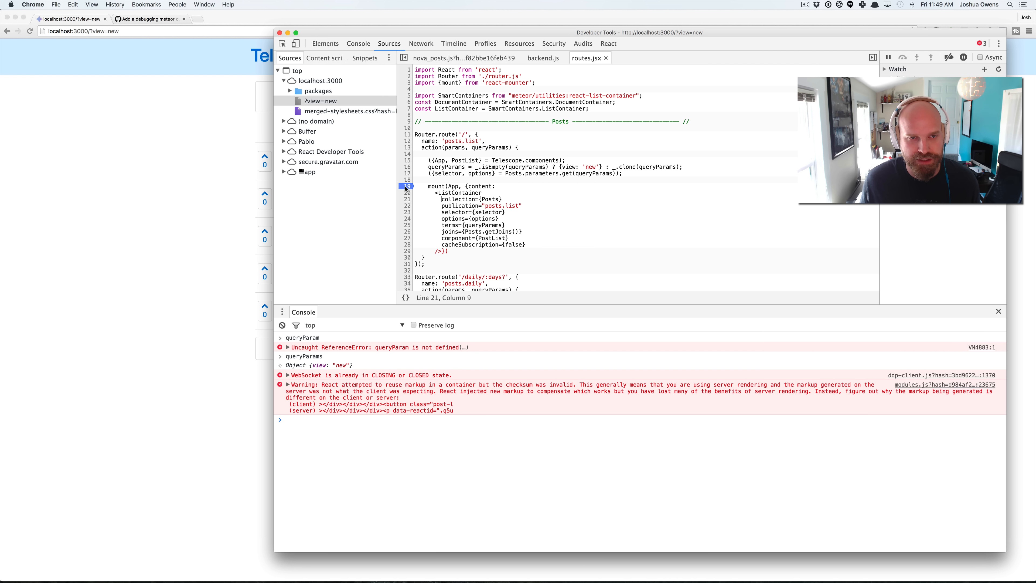
pyautogui.click(463, 185)
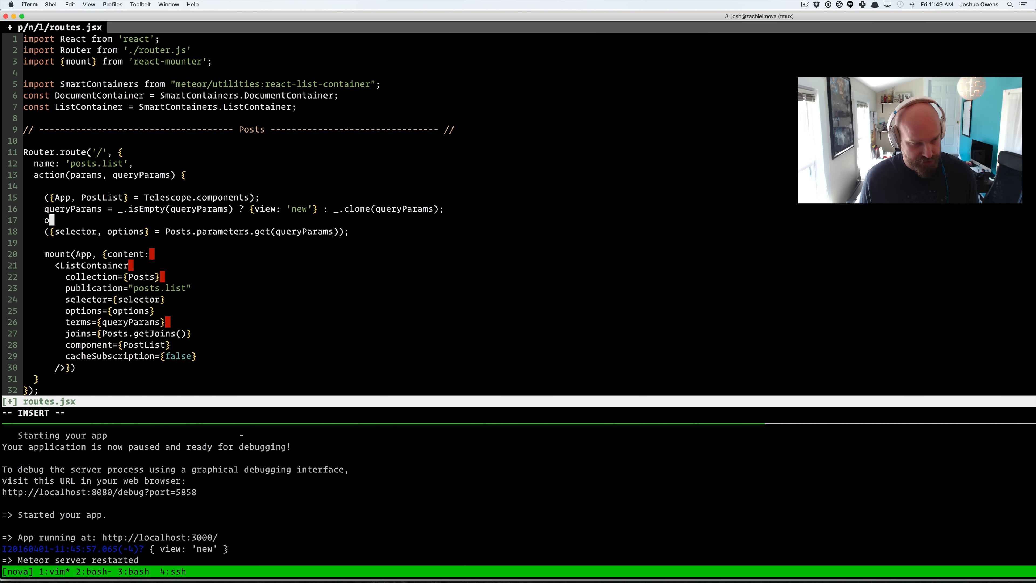
# - Add a console.log(queryParams) line after the queryParams assignment in routes.jsx
pyautogui.write('console.log();')
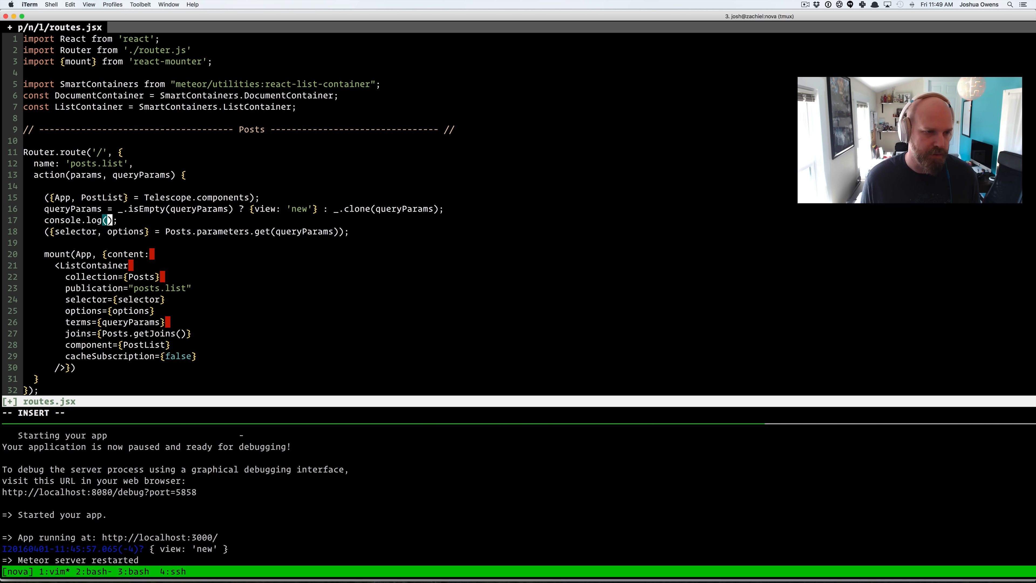
pyautogui.write('queryParms')
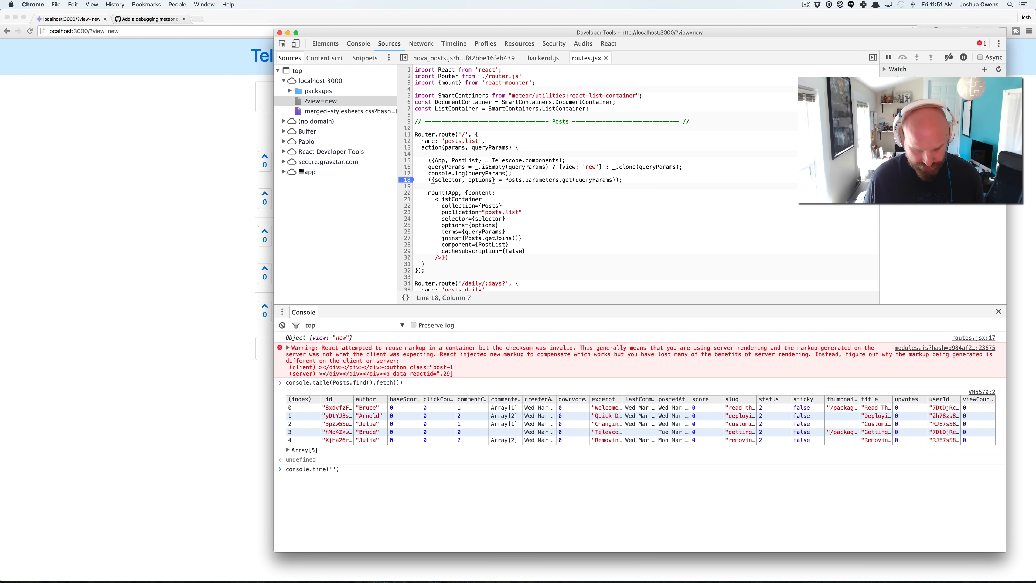
# - Start a console timer named 'My Foo Time Test'
pyautogui.write('My Foo')
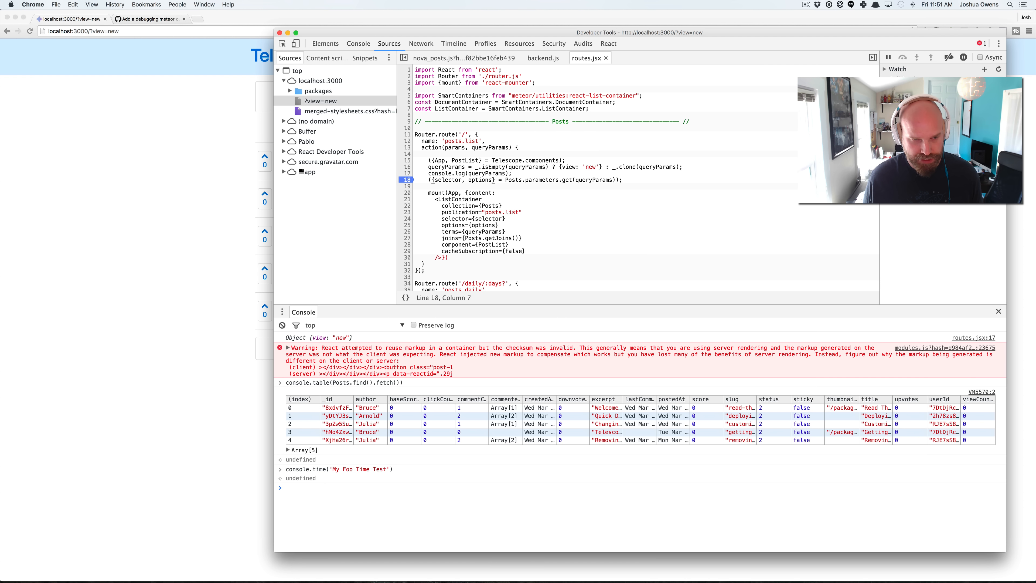
pyautogui.write("console.time('My Foo Time Test')")
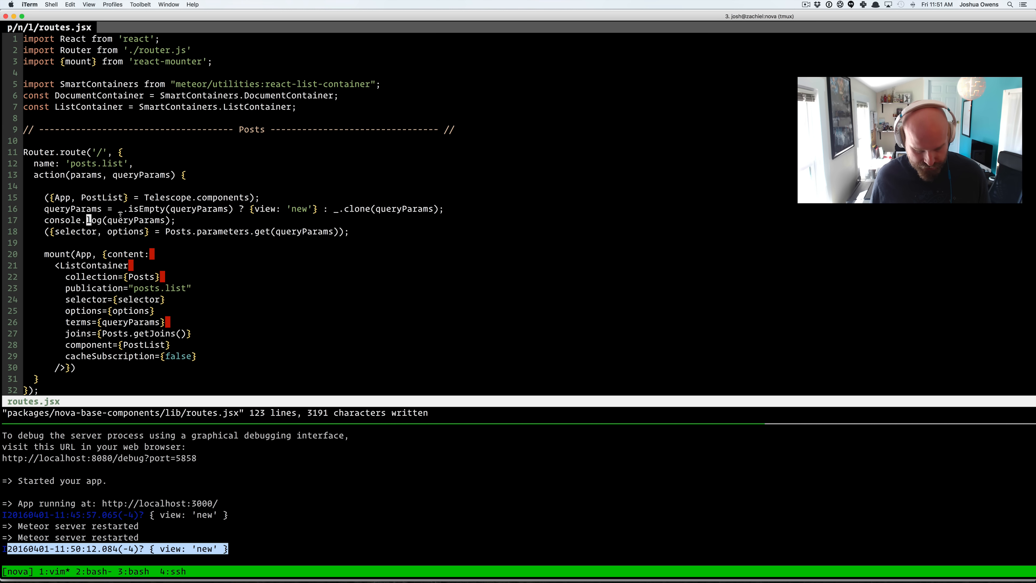
# - Change the logging line in routes.jsx to console.table(queryParams)
pyautogui.write('table')
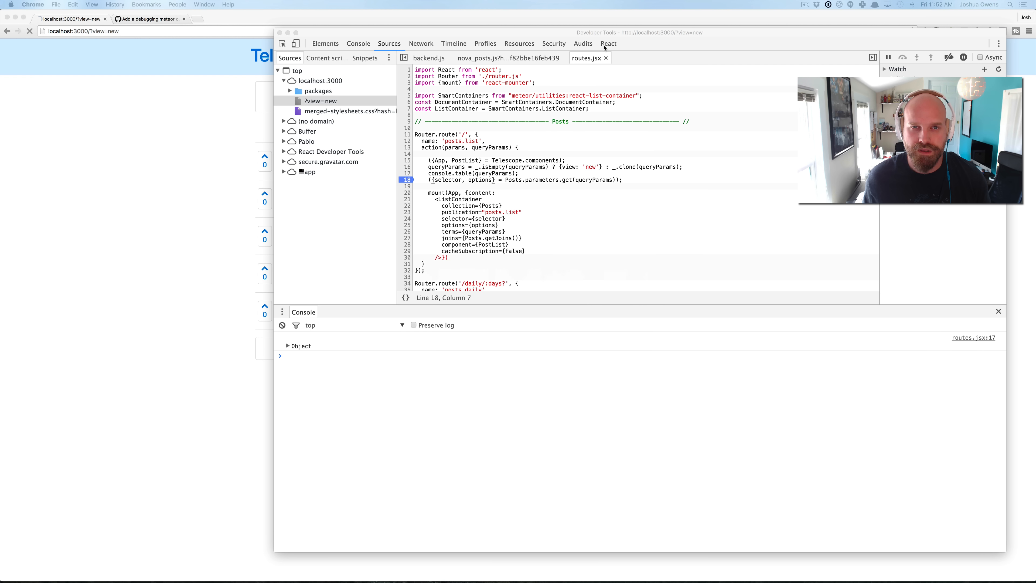
# - Resume execution past the routes.jsx breakpoint and view the React component tree
pyautogui.click(607, 44)
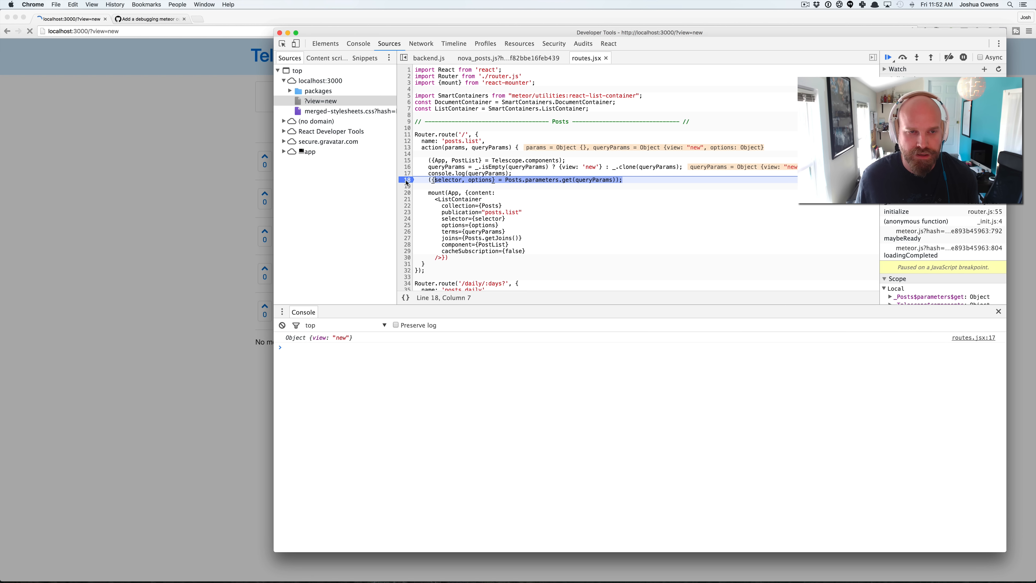
pyautogui.click(888, 56)
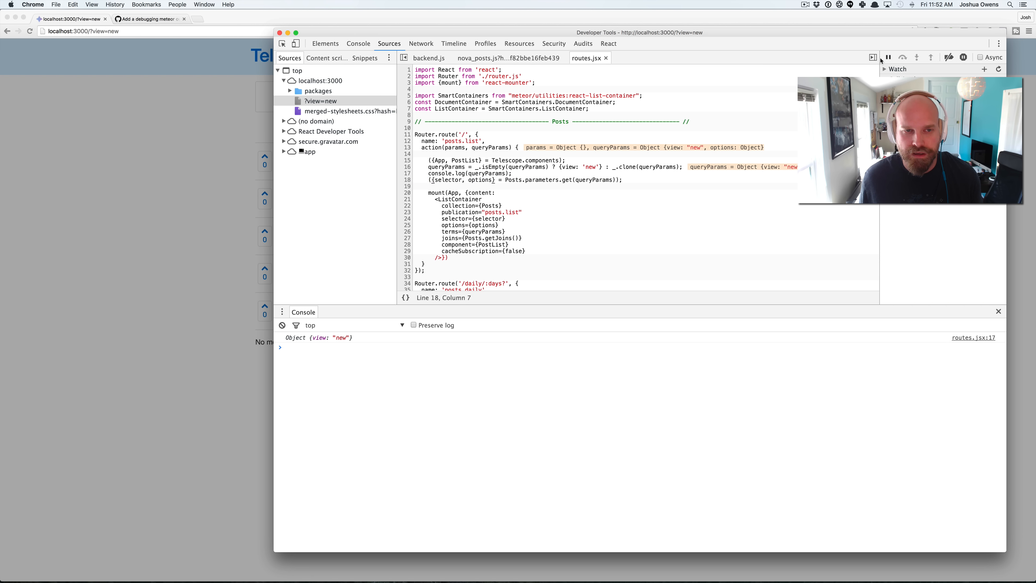
pyautogui.click(607, 44)
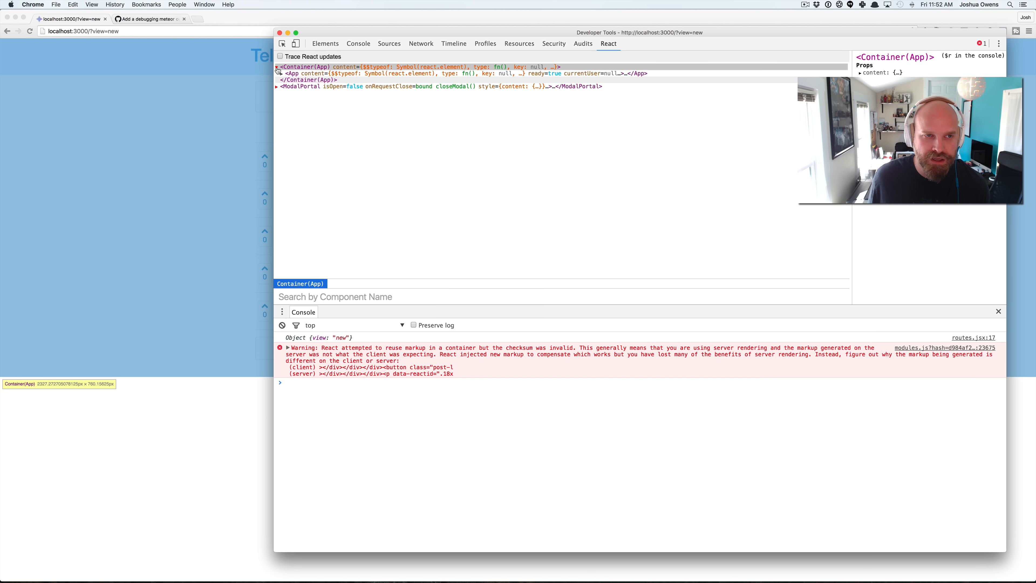
# - Select ListContainer under Container(App) > App > Layout and probe it with $r in the console
pyautogui.click(277, 74)
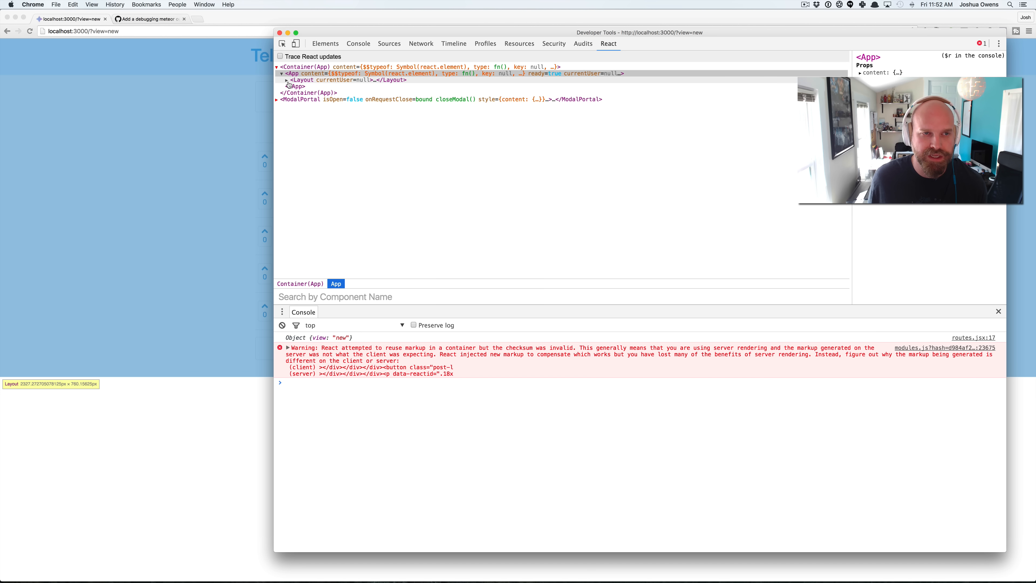
pyautogui.click(280, 80)
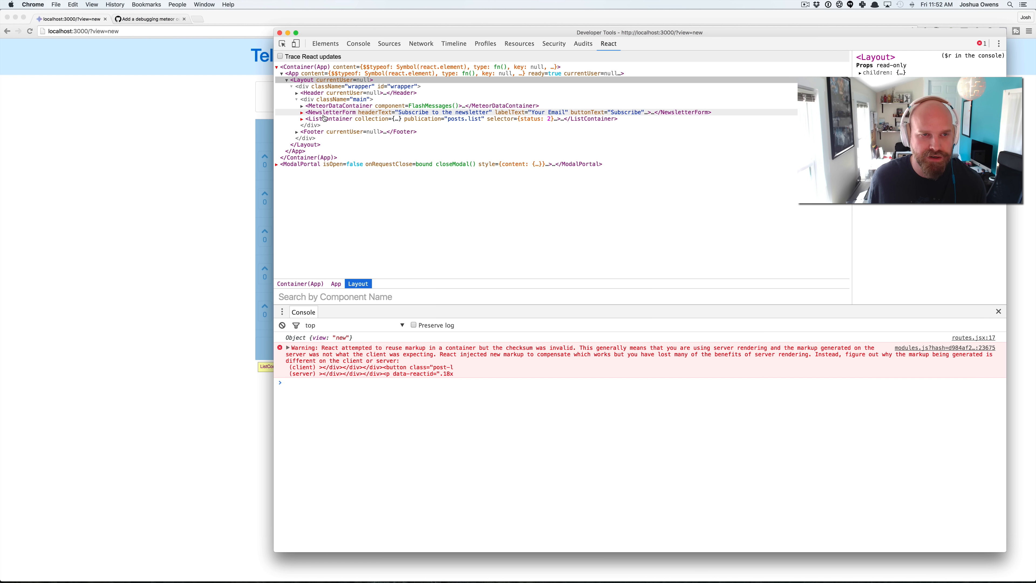
pyautogui.click(331, 119)
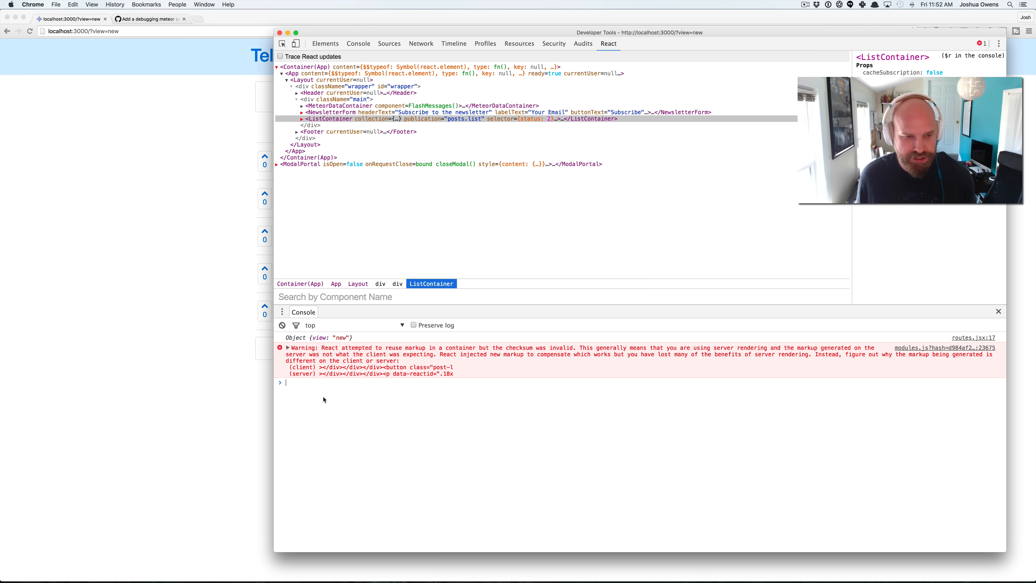
pyautogui.write('$r')
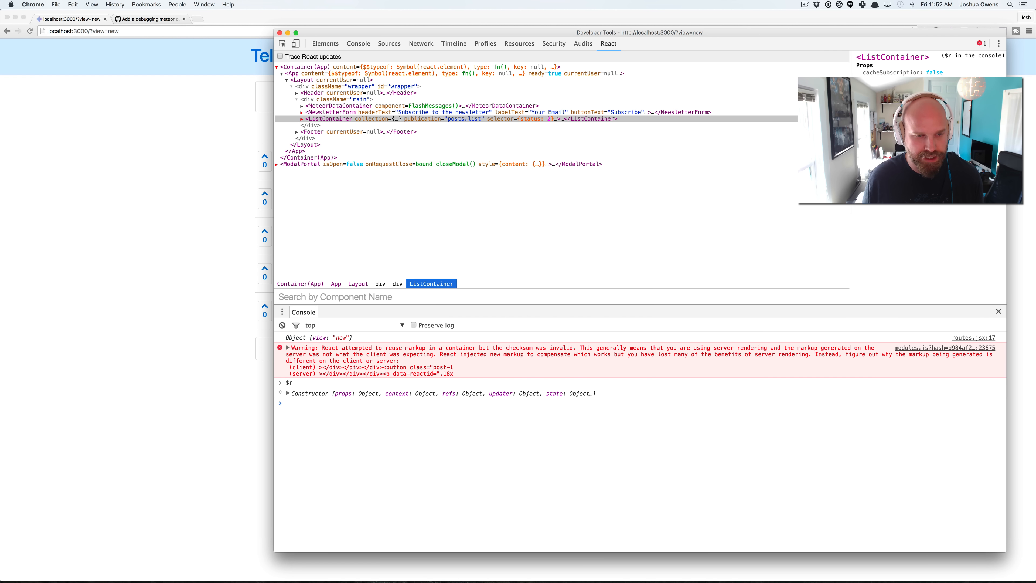
pyautogui.write('$r')
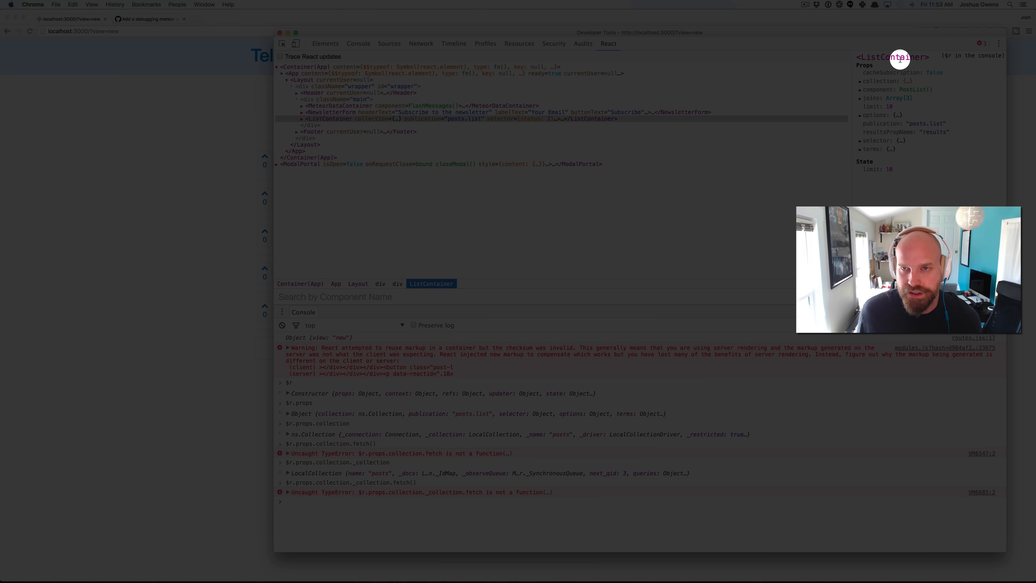
# - Review ListContainer's joins, then select PostList and inspect its props via $r
pyautogui.click(860, 82)
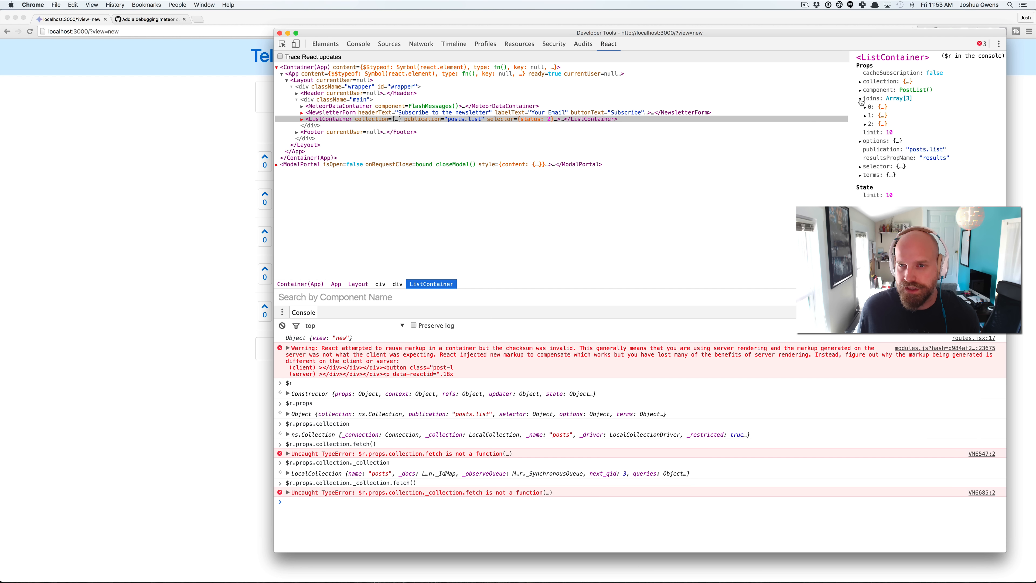
pyautogui.click(864, 107)
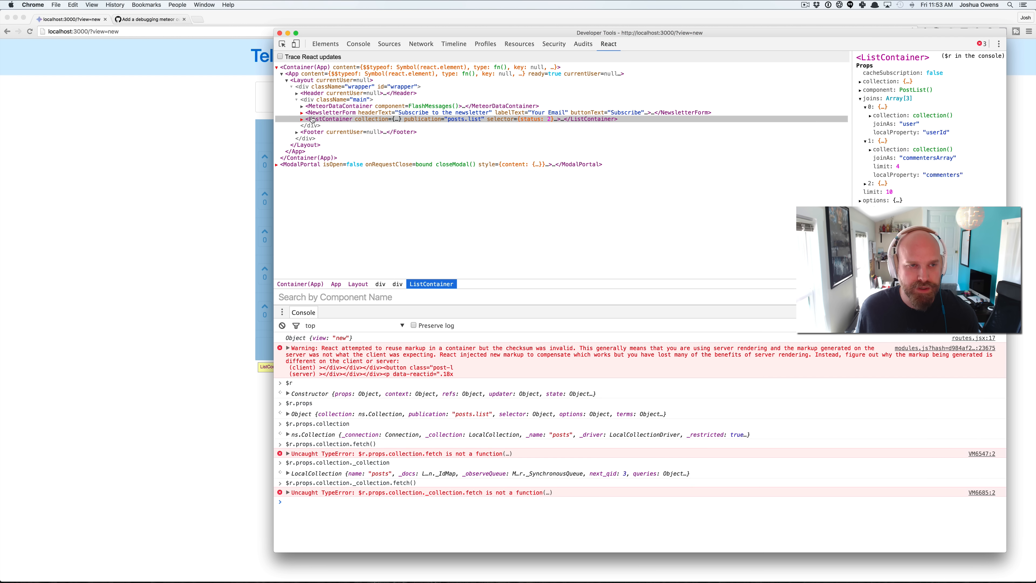
pyautogui.click(303, 119)
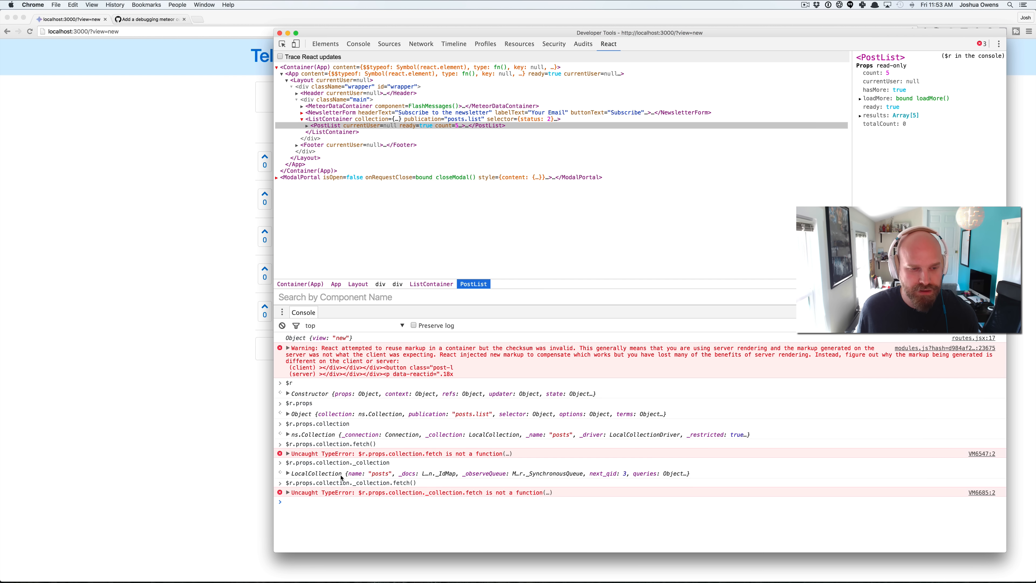
pyautogui.write('$r')
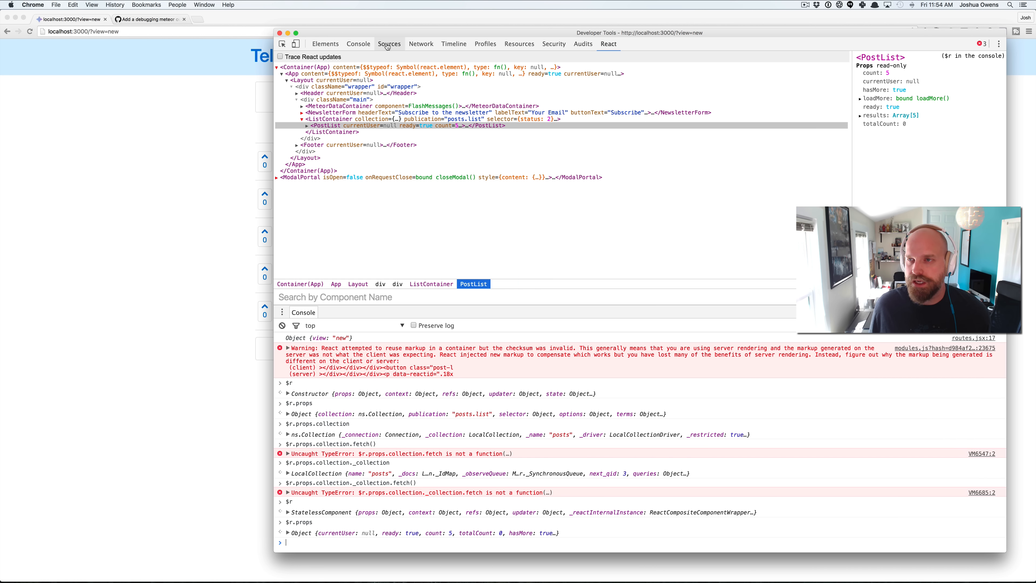
pyautogui.click(390, 44)
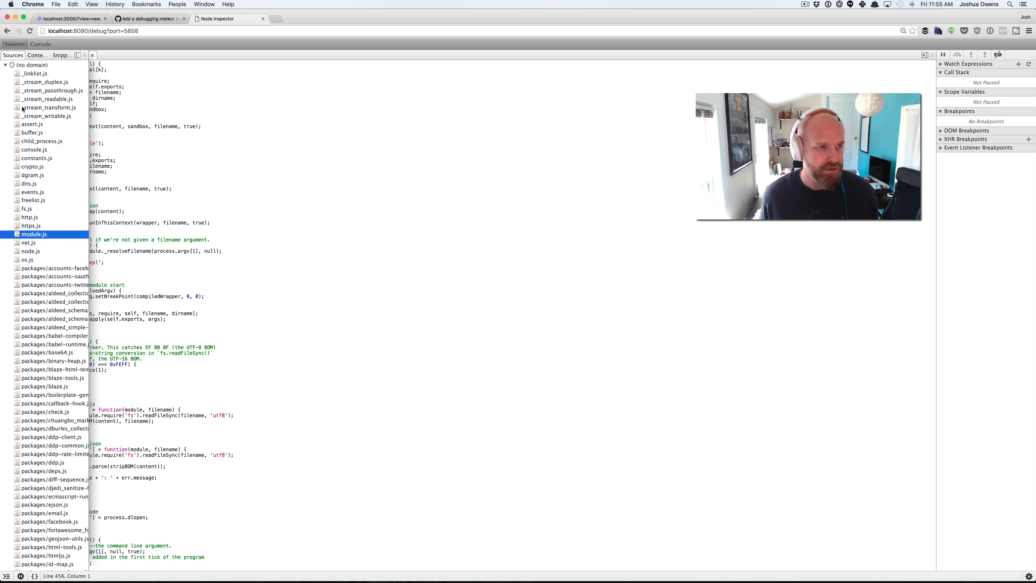
# - Locate routes.jsx under the nova:base-components package in the Sources tree and view it
pyautogui.scroll(-3)
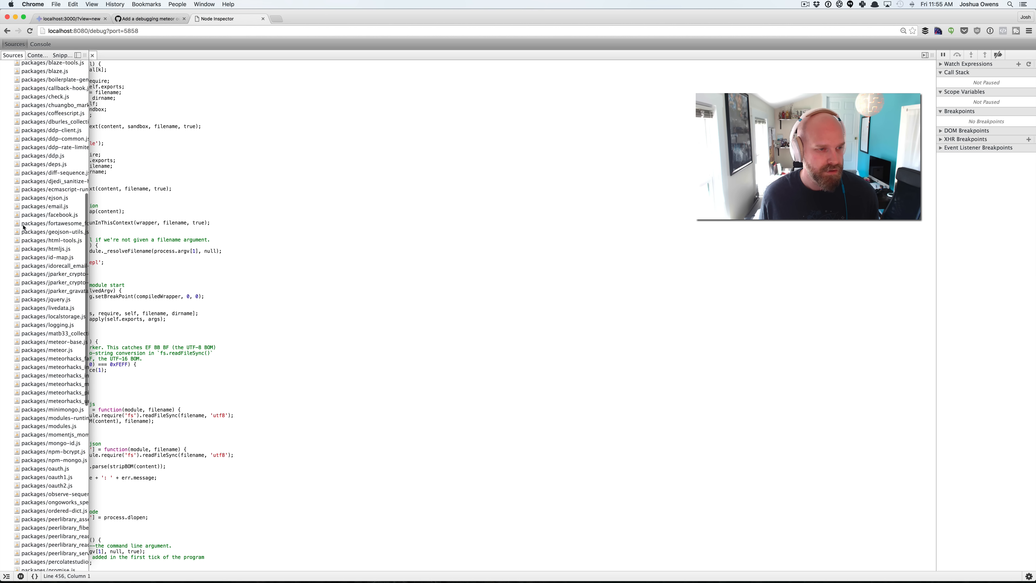
pyautogui.scroll(-3)
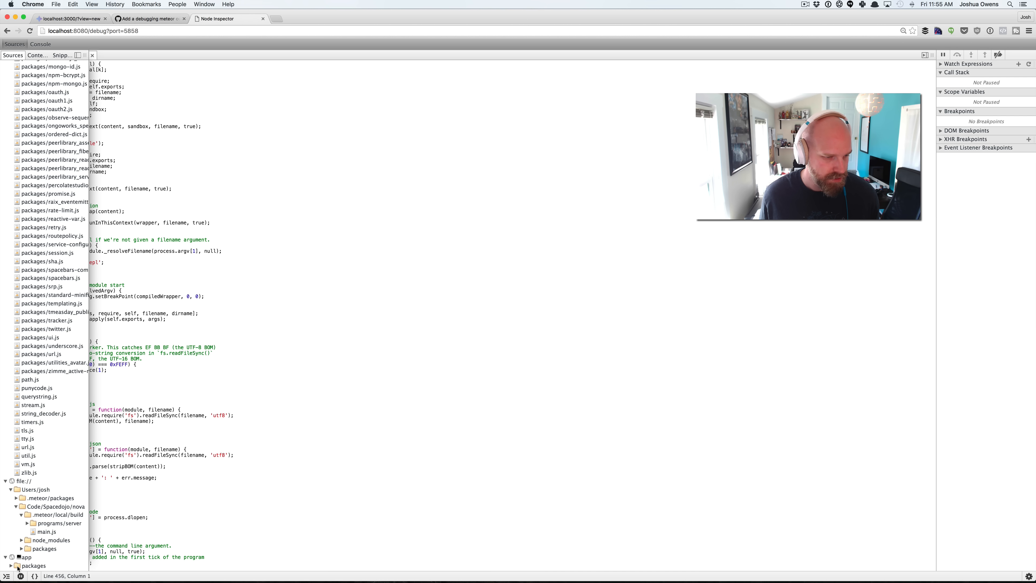
pyautogui.click(11, 566)
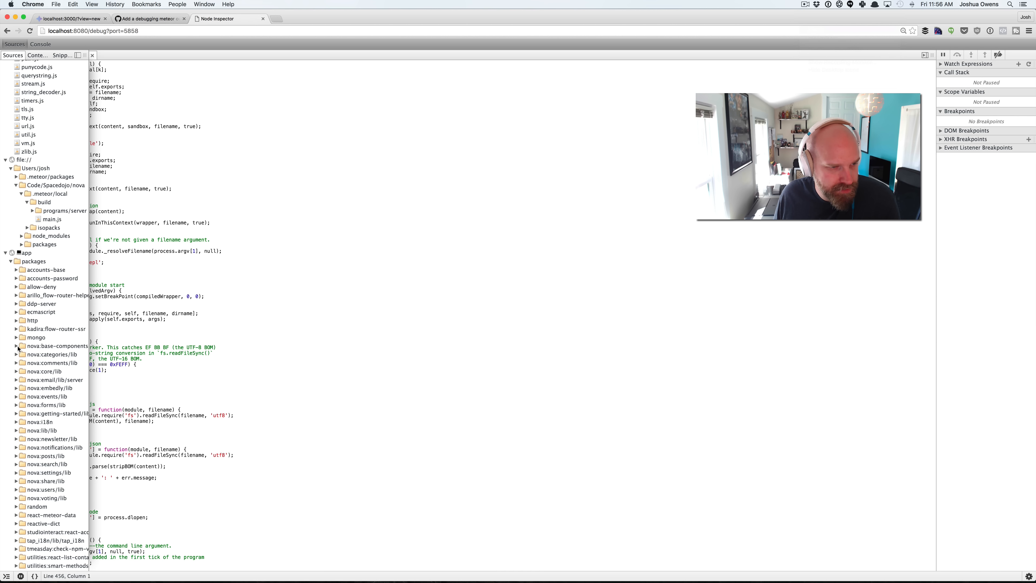
pyautogui.click(17, 345)
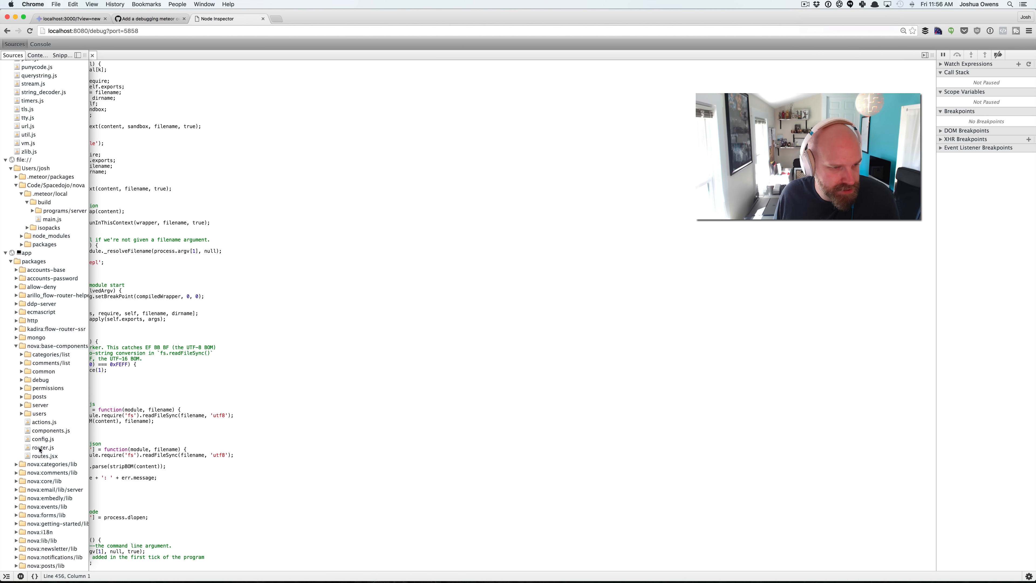
pyautogui.click(44, 456)
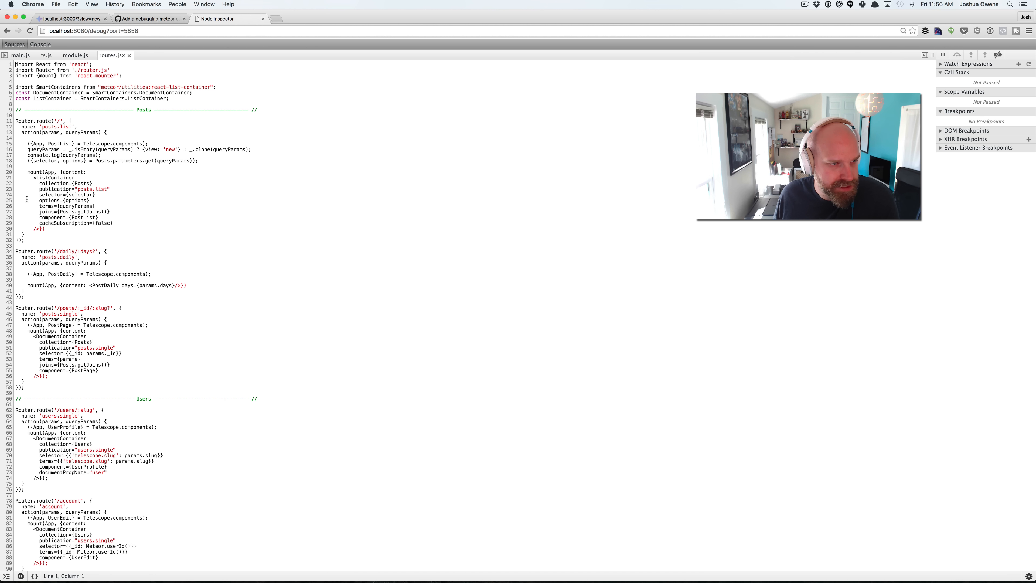
pyautogui.click(7, 155)
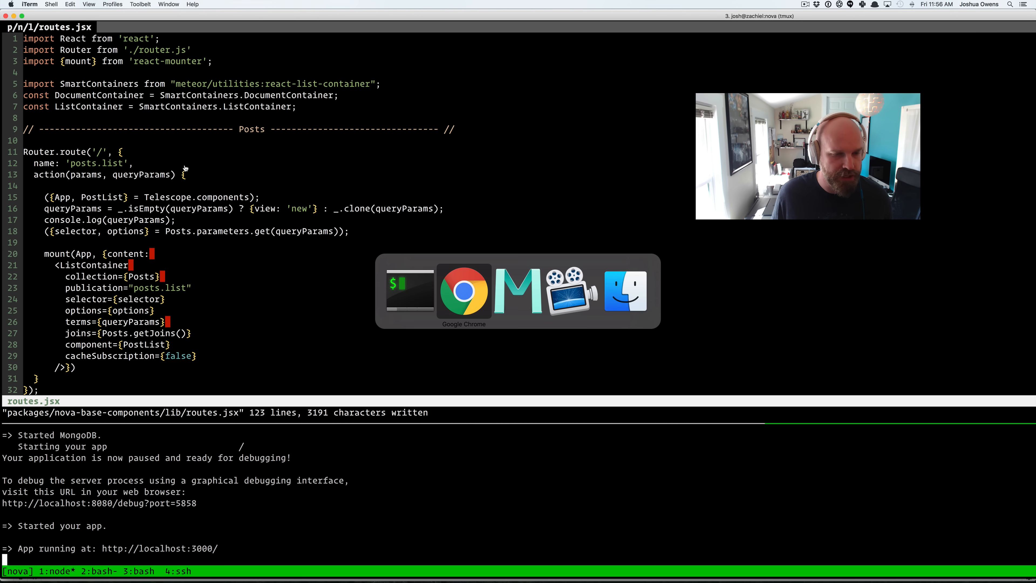
# - Refresh the Telescope localhost:3000 tab, then return to the Node Inspector tab
pyautogui.click(463, 291)
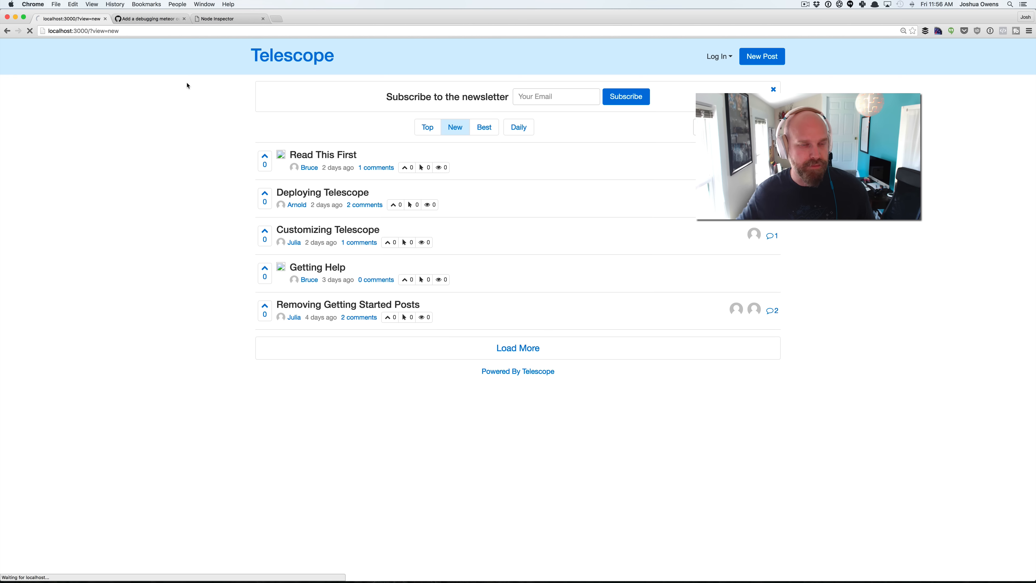
pyautogui.moveTo(86, 187)
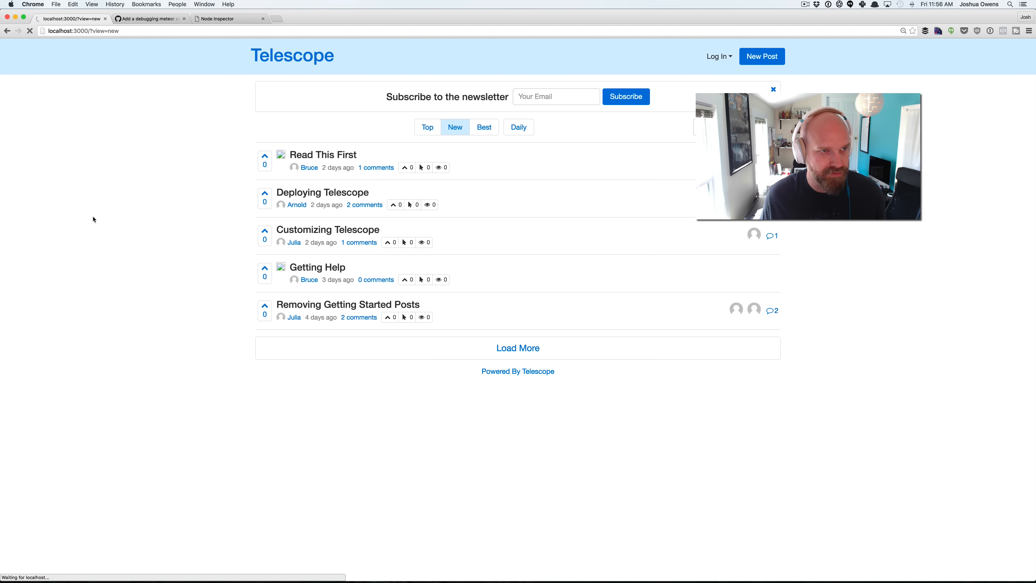
pyautogui.click(228, 19)
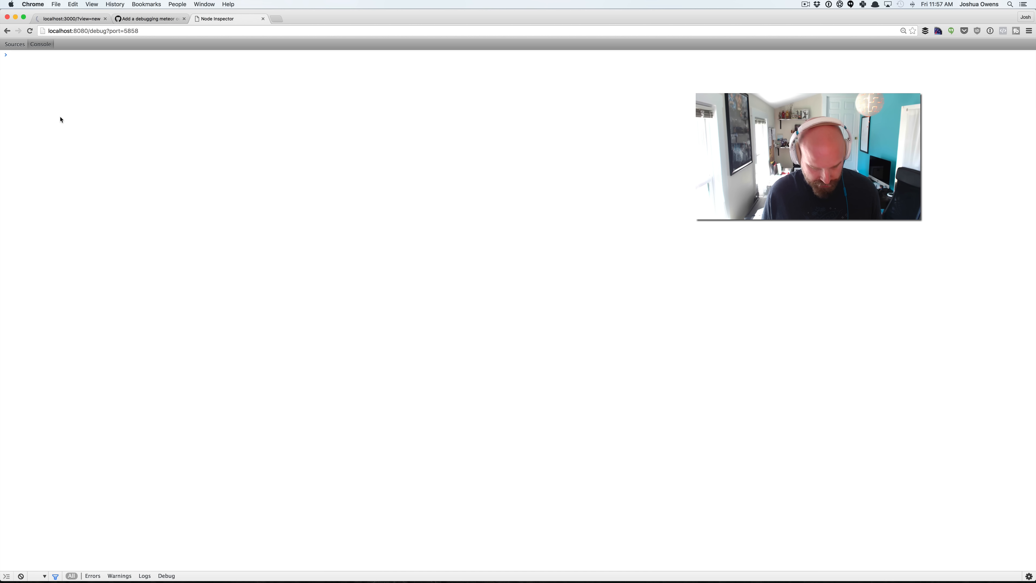
# - Evaluate queryParams in the console, view paused line 17 in routes.jsx, and resume the server
pyautogui.write('queryP')
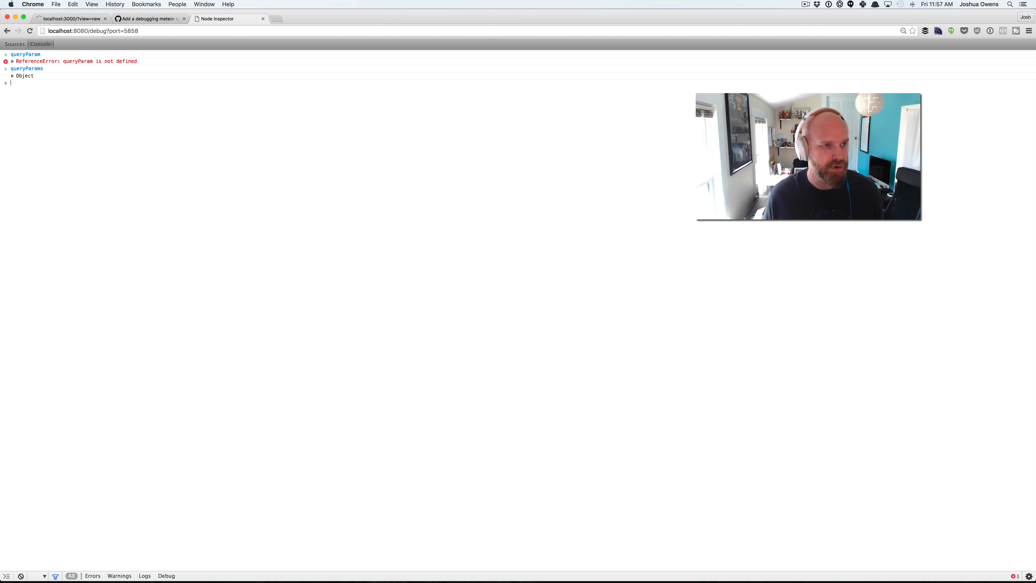
pyautogui.click(12, 76)
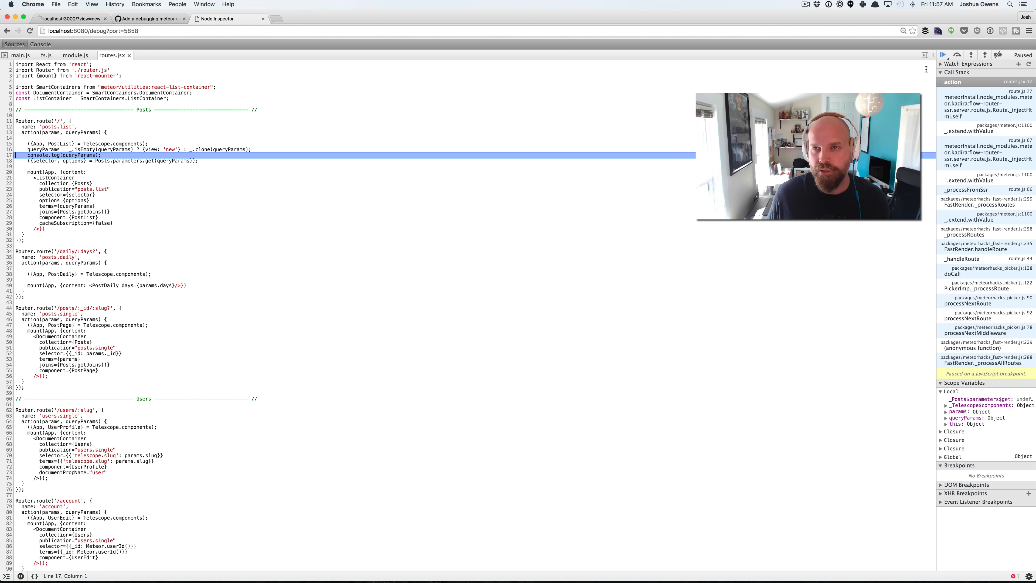
pyautogui.click(943, 54)
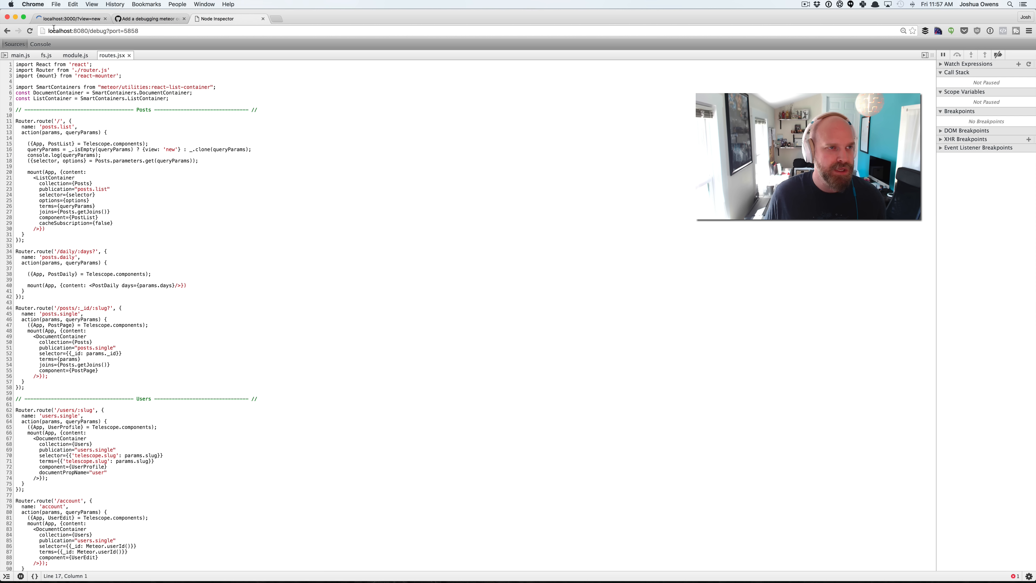
pyautogui.click(69, 18)
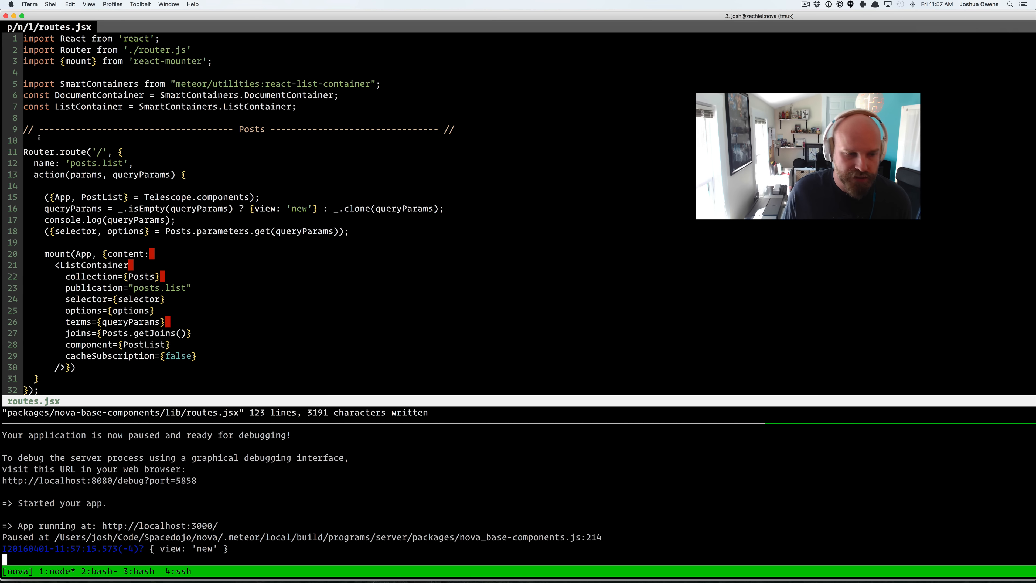
# - In vim, replace line 17's console.log(queryParams) with a debugger statement and save
pyautogui.press('cmd+tab')
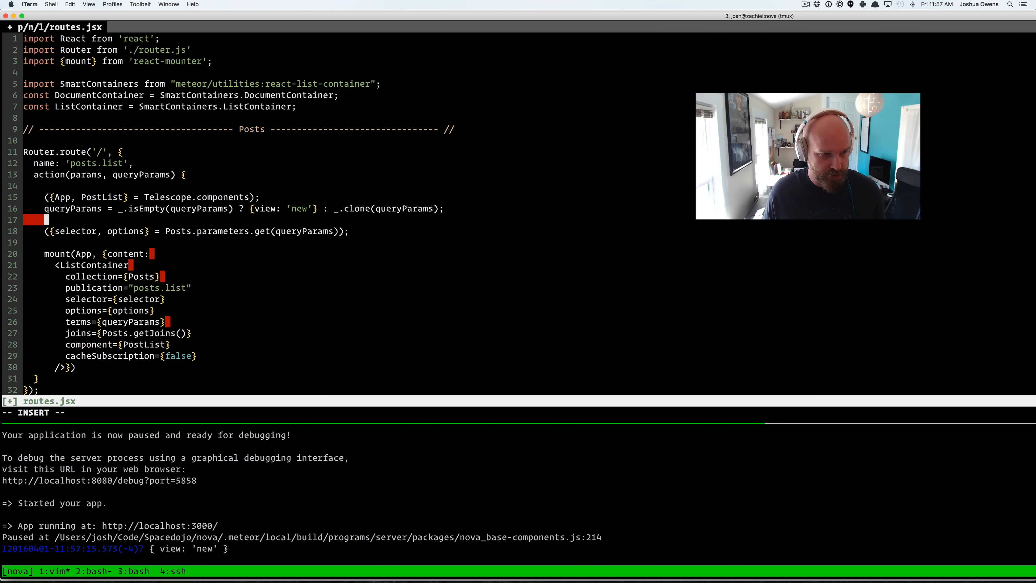
pyautogui.write('debugger')
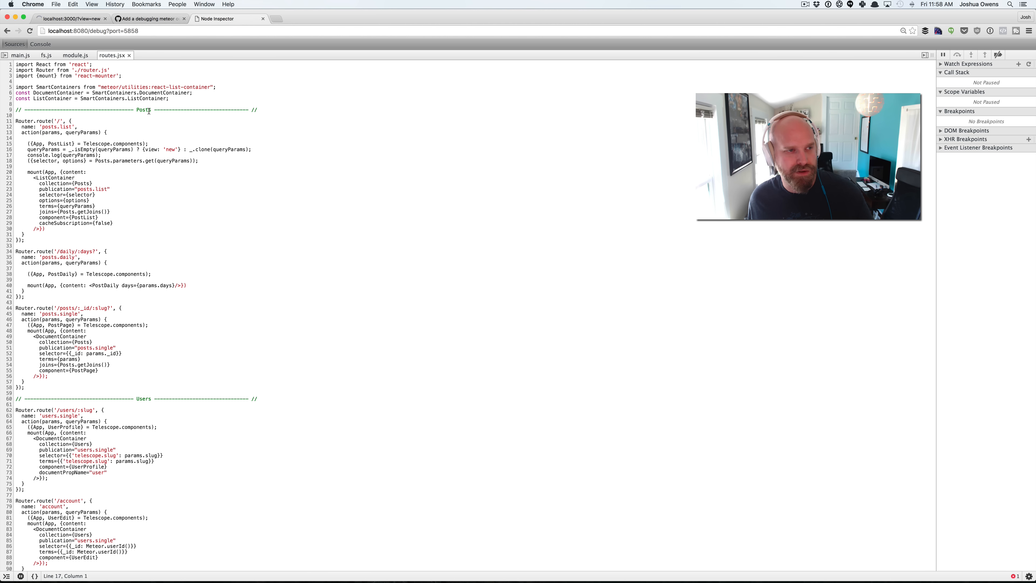
# - Reload Node Inspector so the server pauses at the debugger line in nova_base-components.js
pyautogui.click(89, 30)
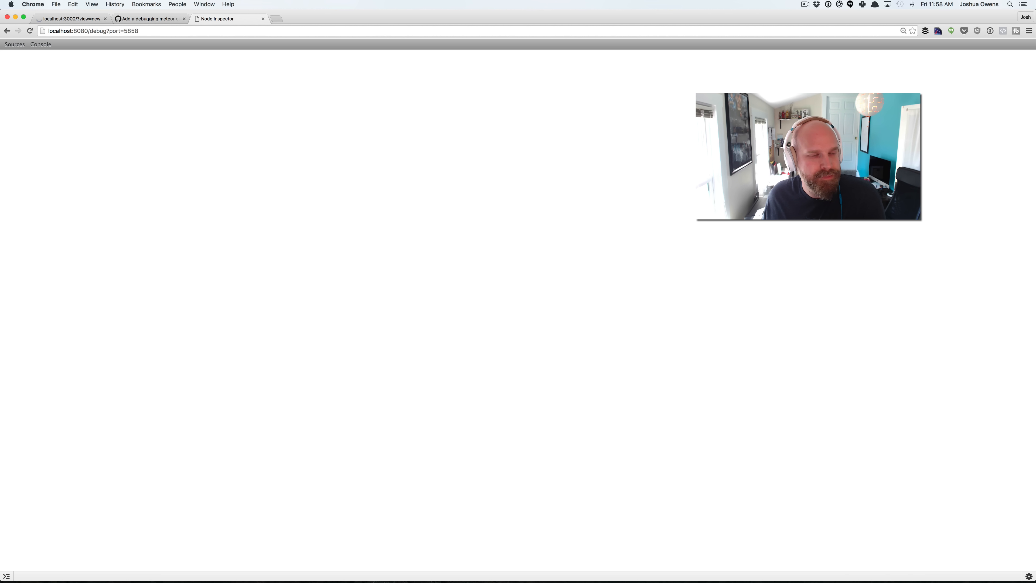
pyautogui.click(70, 18)
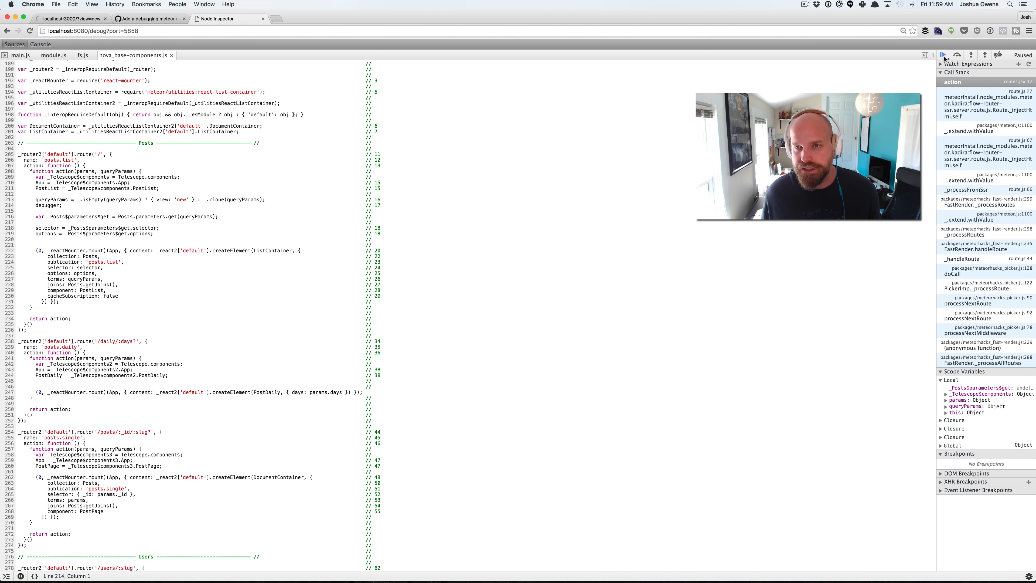
# - Evaluate queryParams in the DevTools console while paused in routes.jsx
pyautogui.click(69, 19)
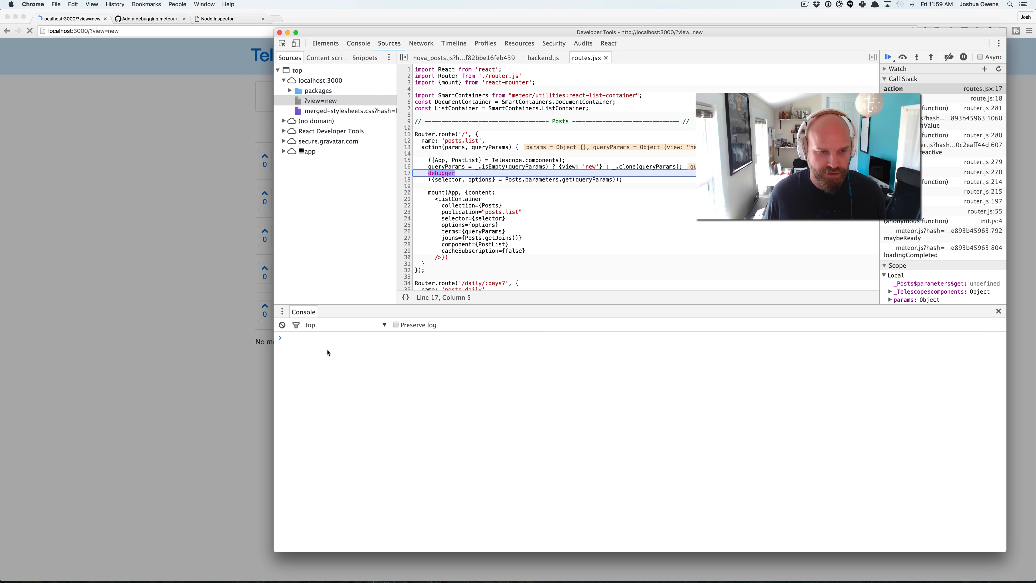
pyautogui.write('que')
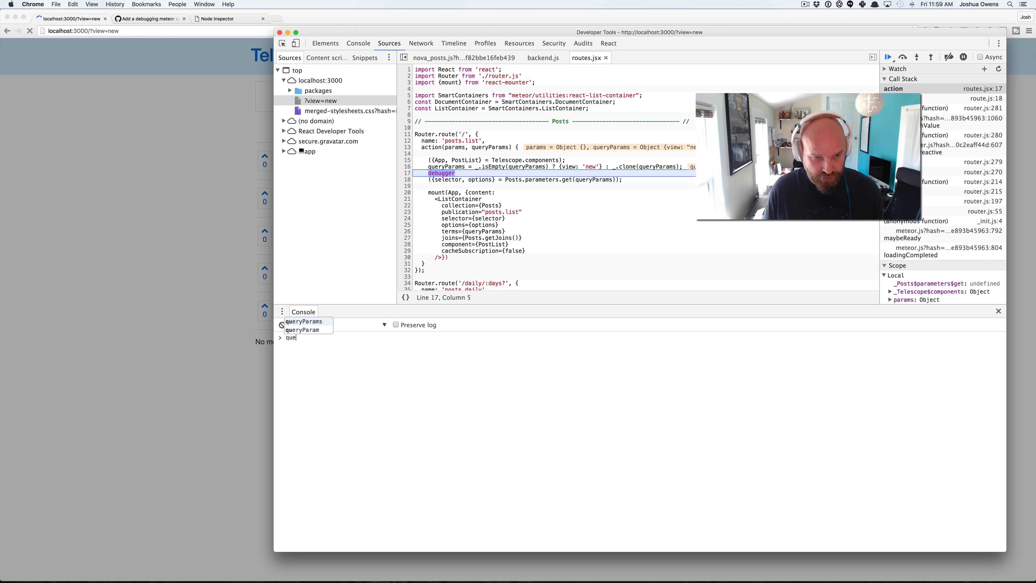
pyautogui.press('Enter')
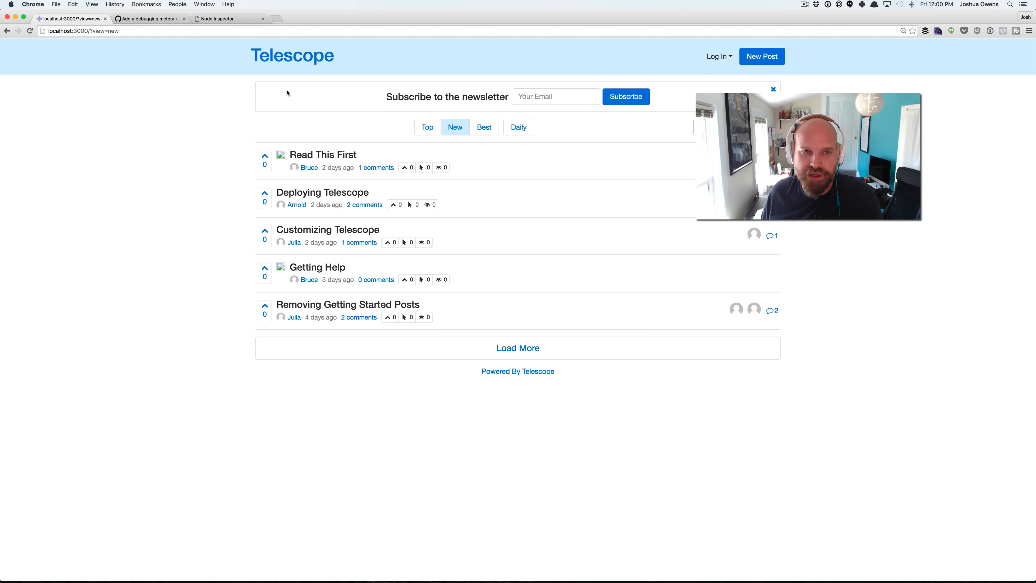
pyautogui.moveTo(571, 64)
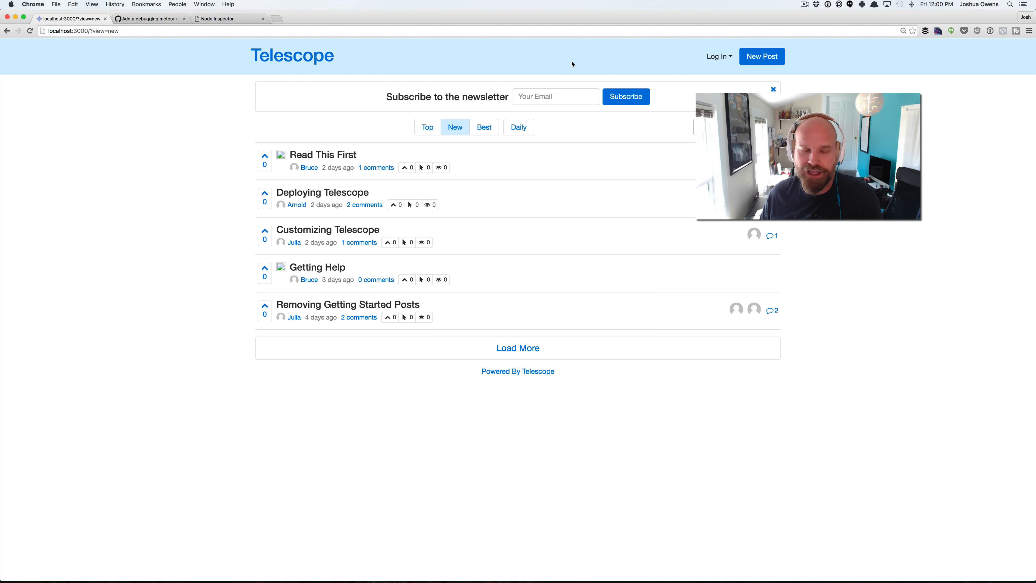